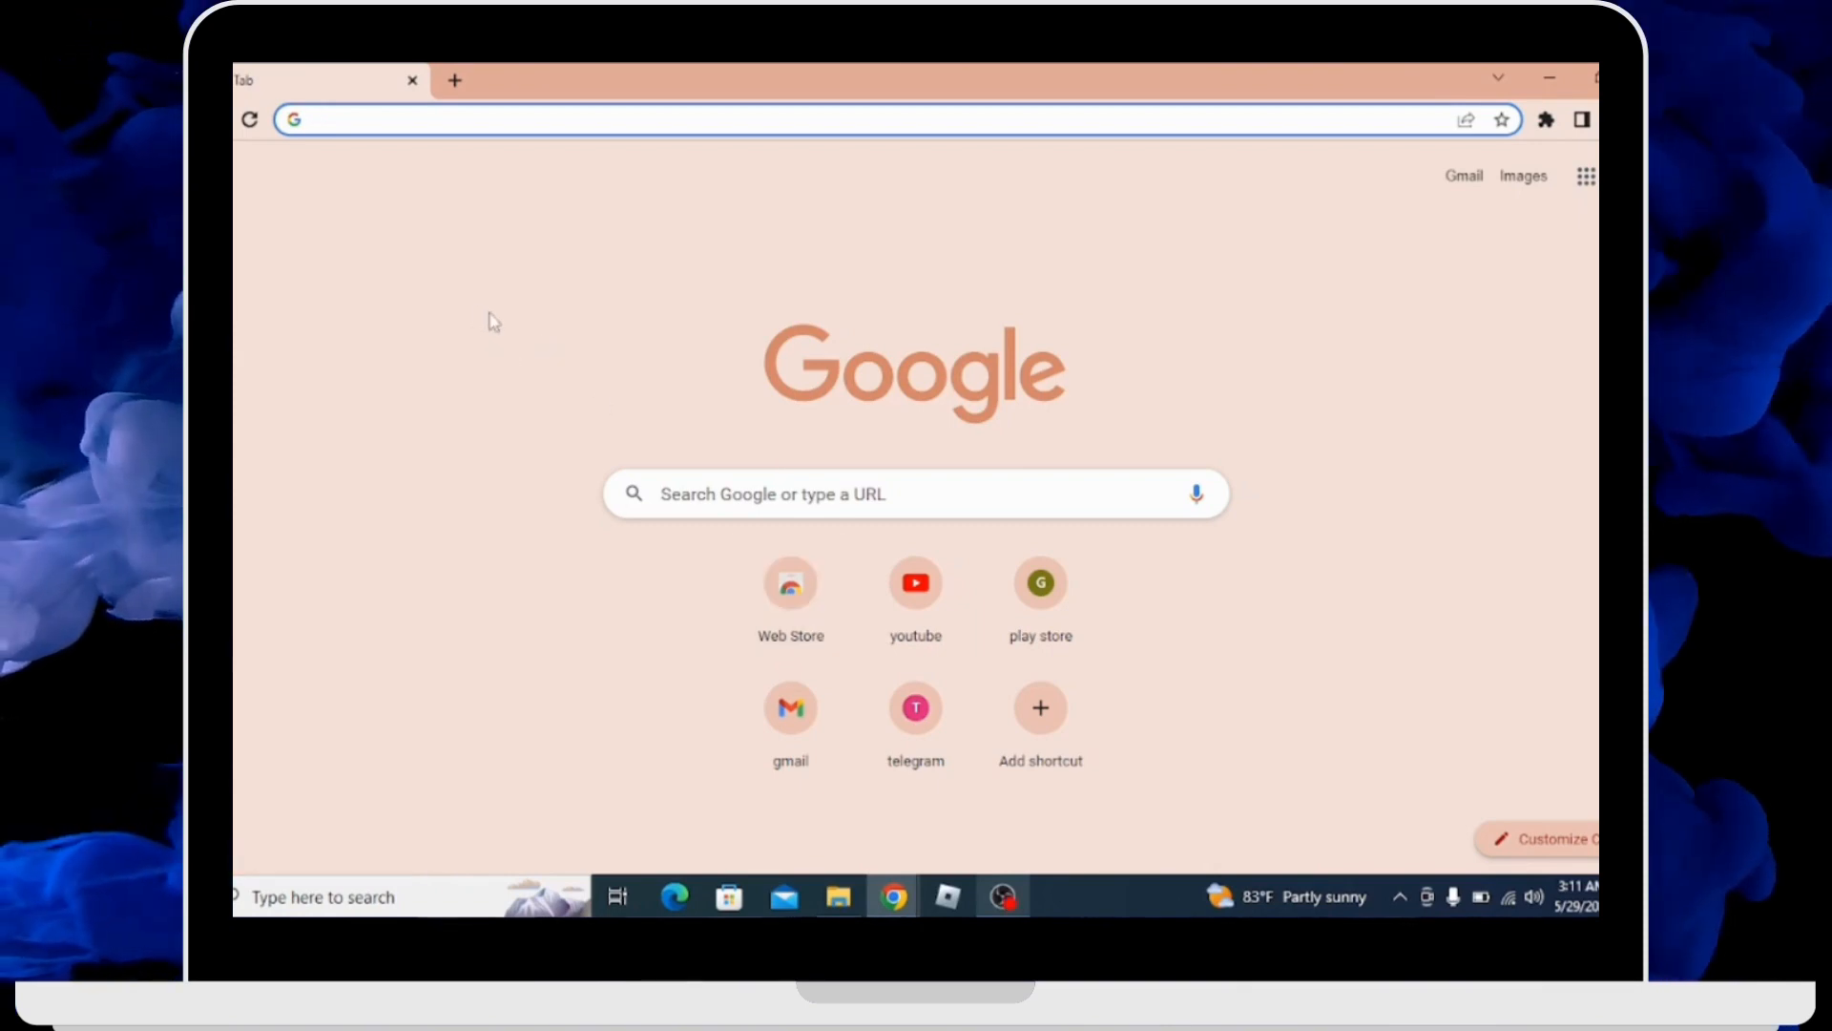
Step: Search Google for 'workday login' from the address bar to bring up Workday sign-in results
left_click(819, 119)
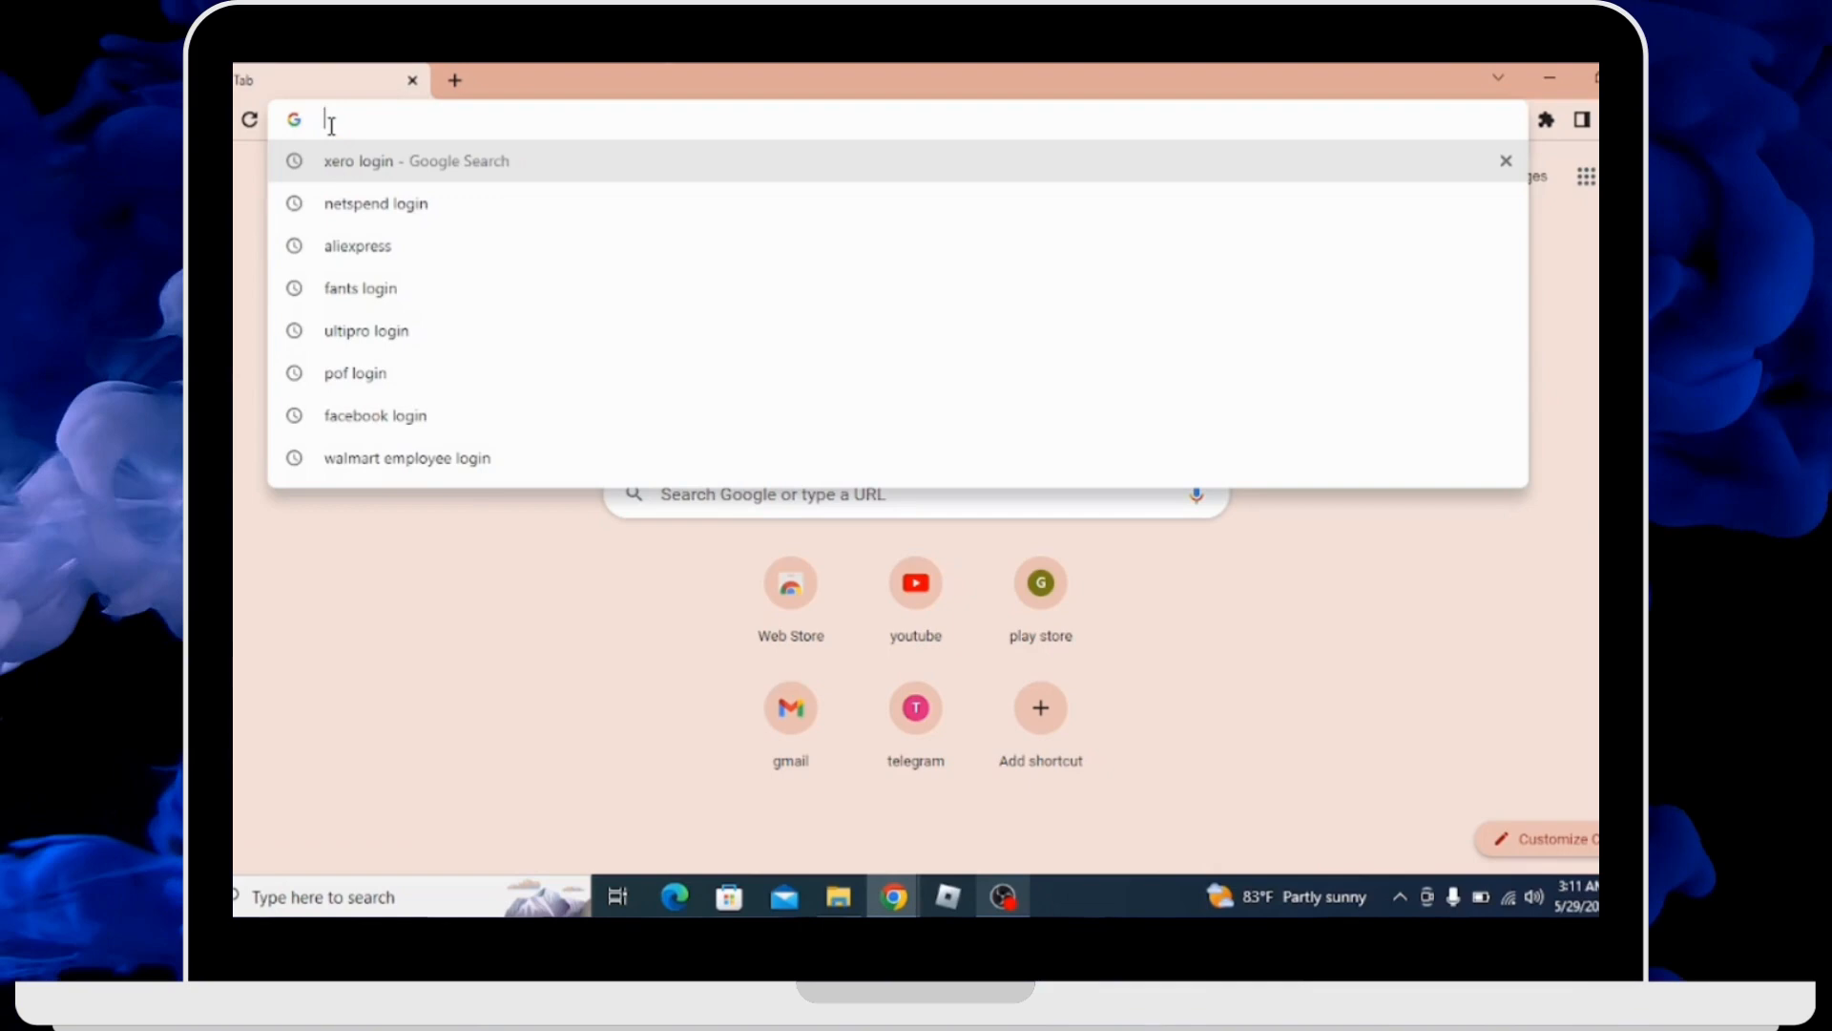
type("workday login")
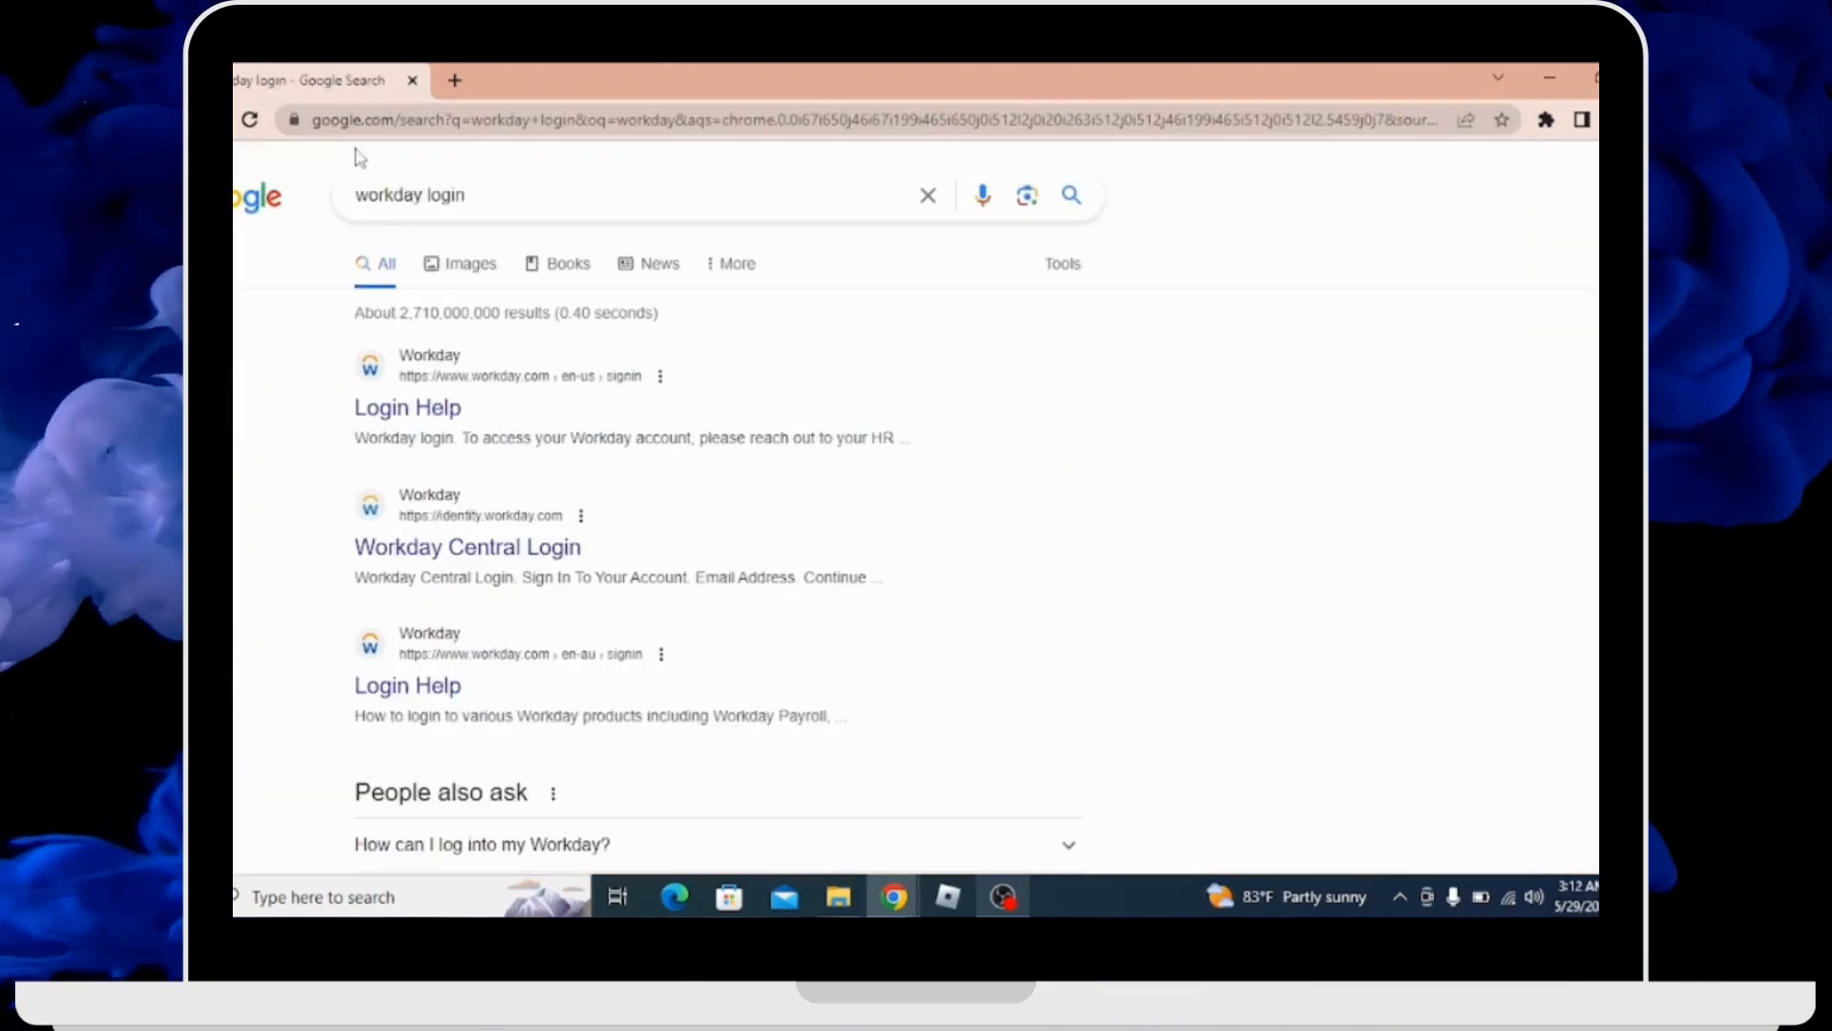
mouse_move(519, 325)
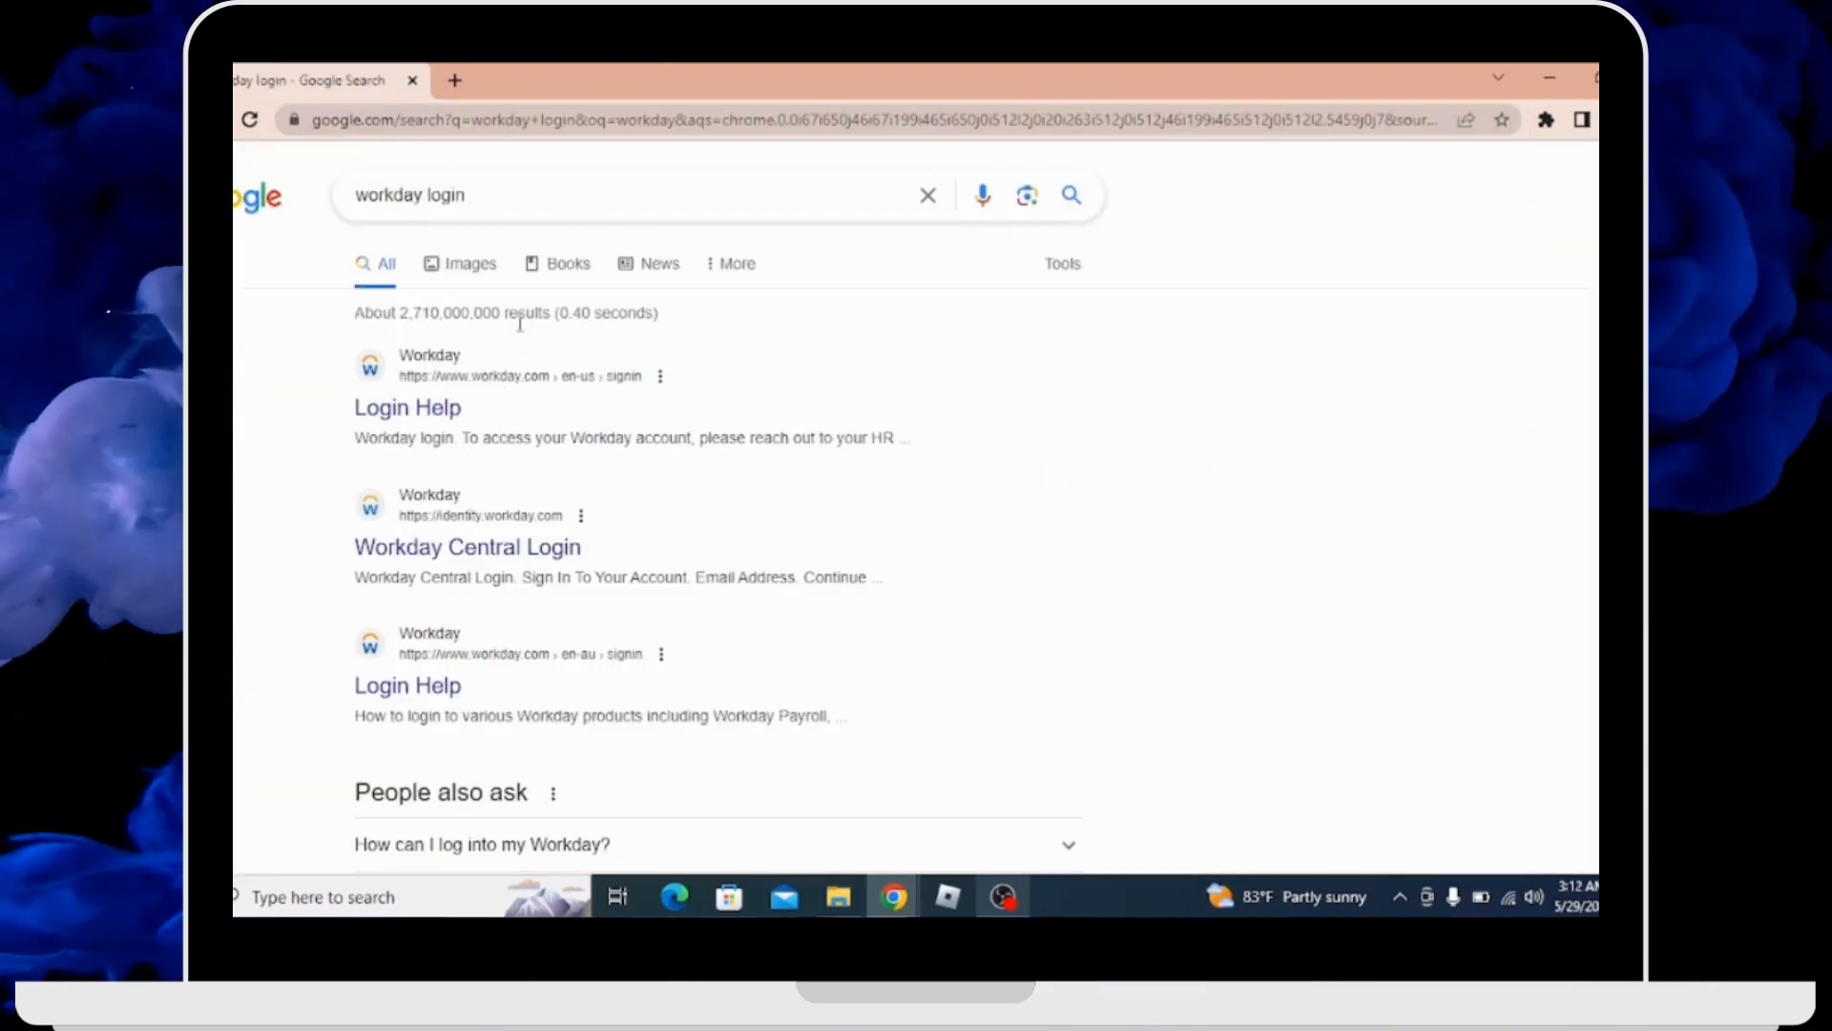
mouse_move(533, 483)
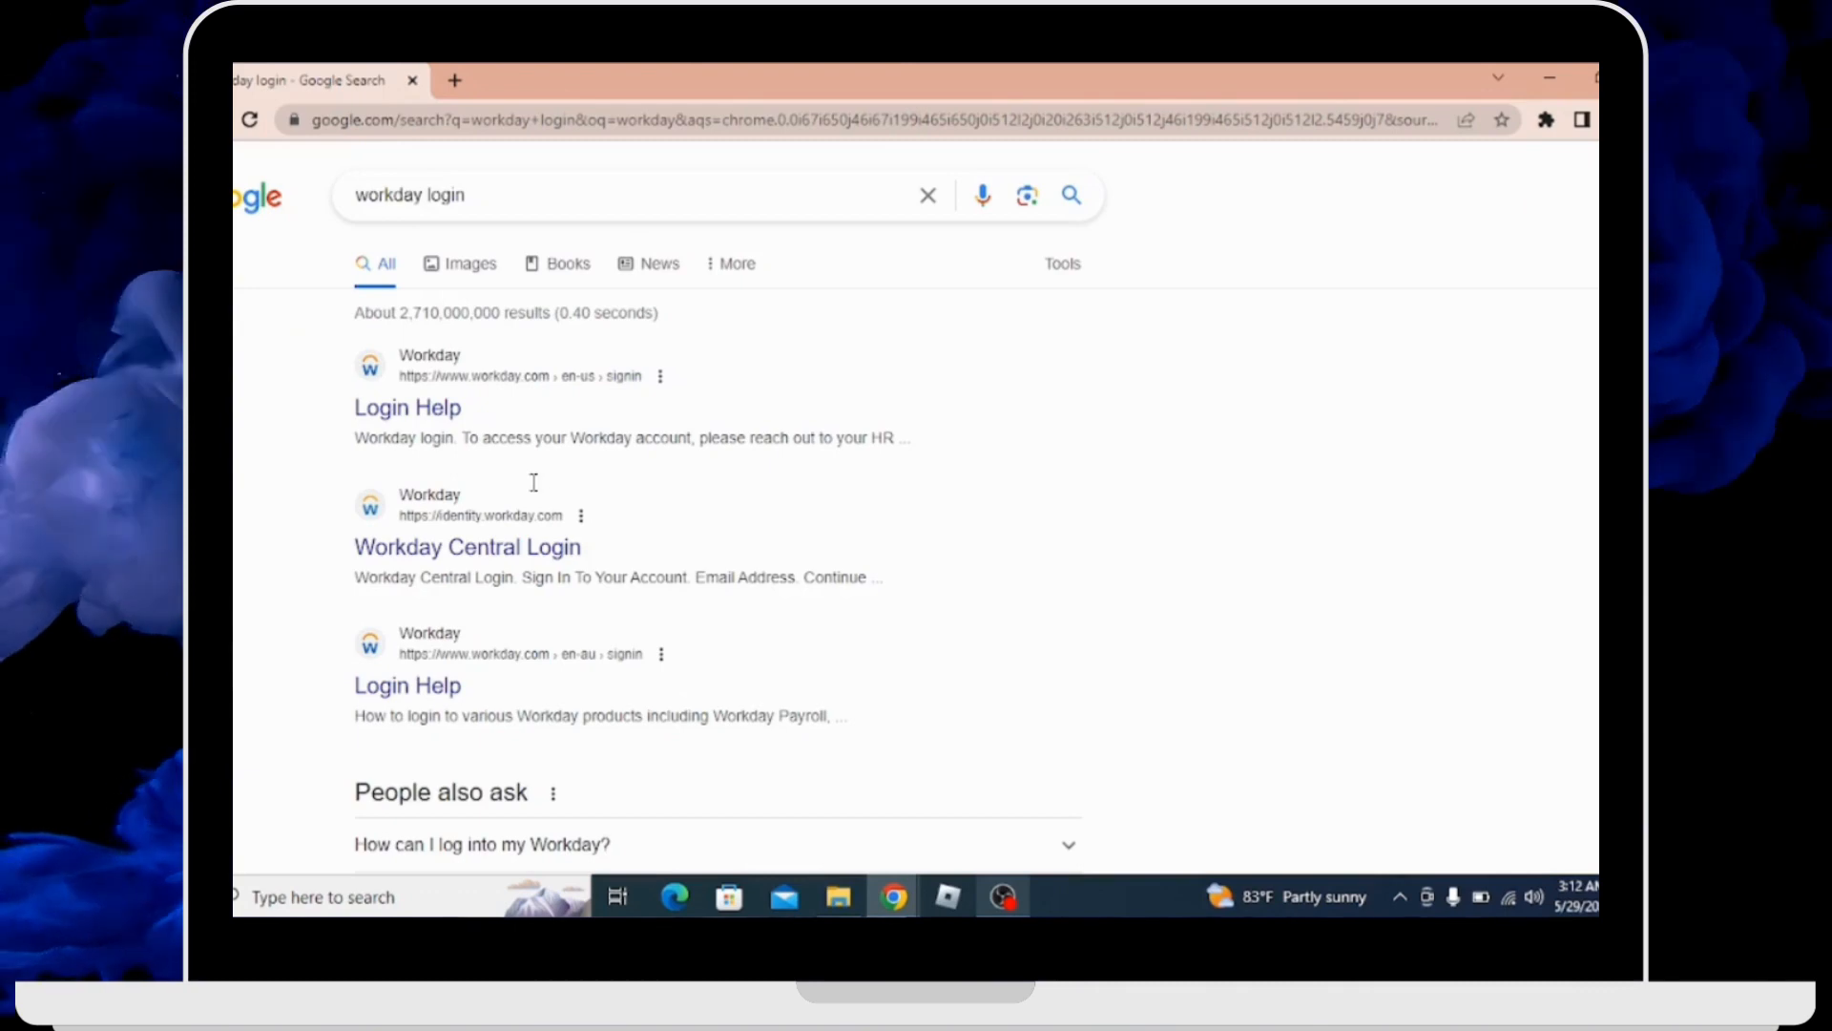
mouse_move(395, 429)
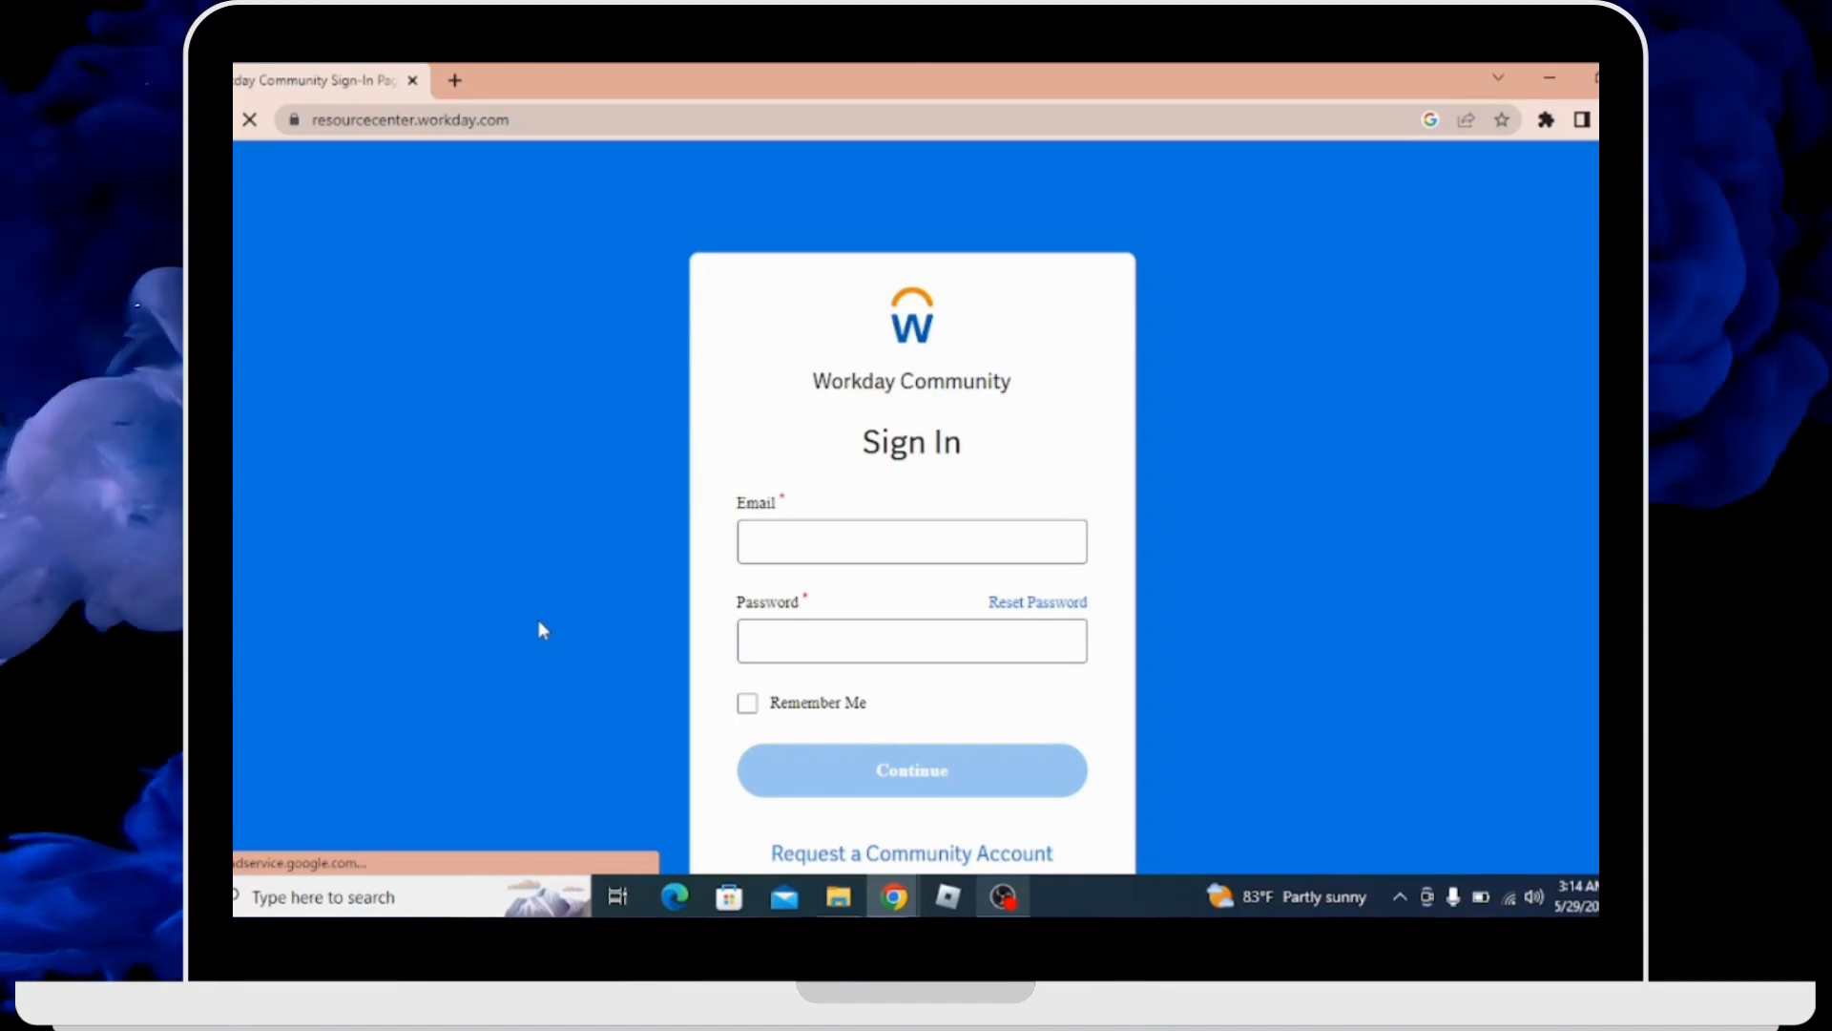
mouse_move(1028, 600)
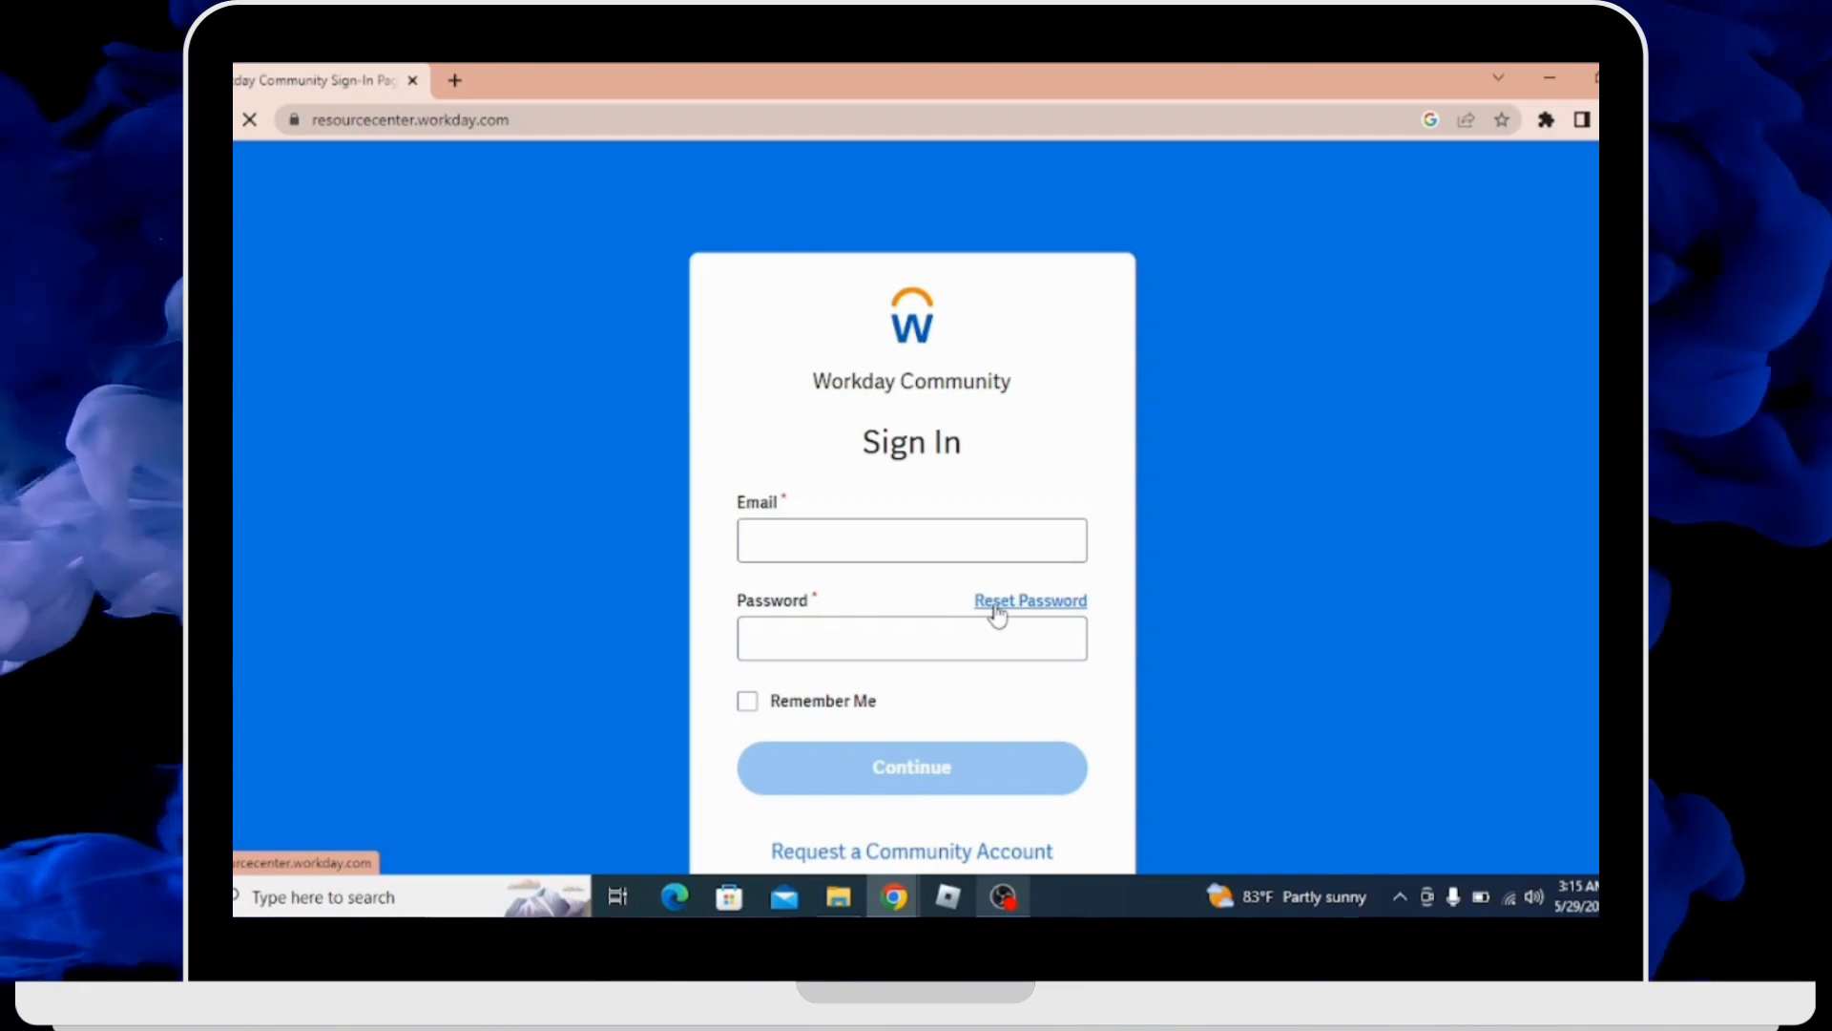
mouse_move(989, 616)
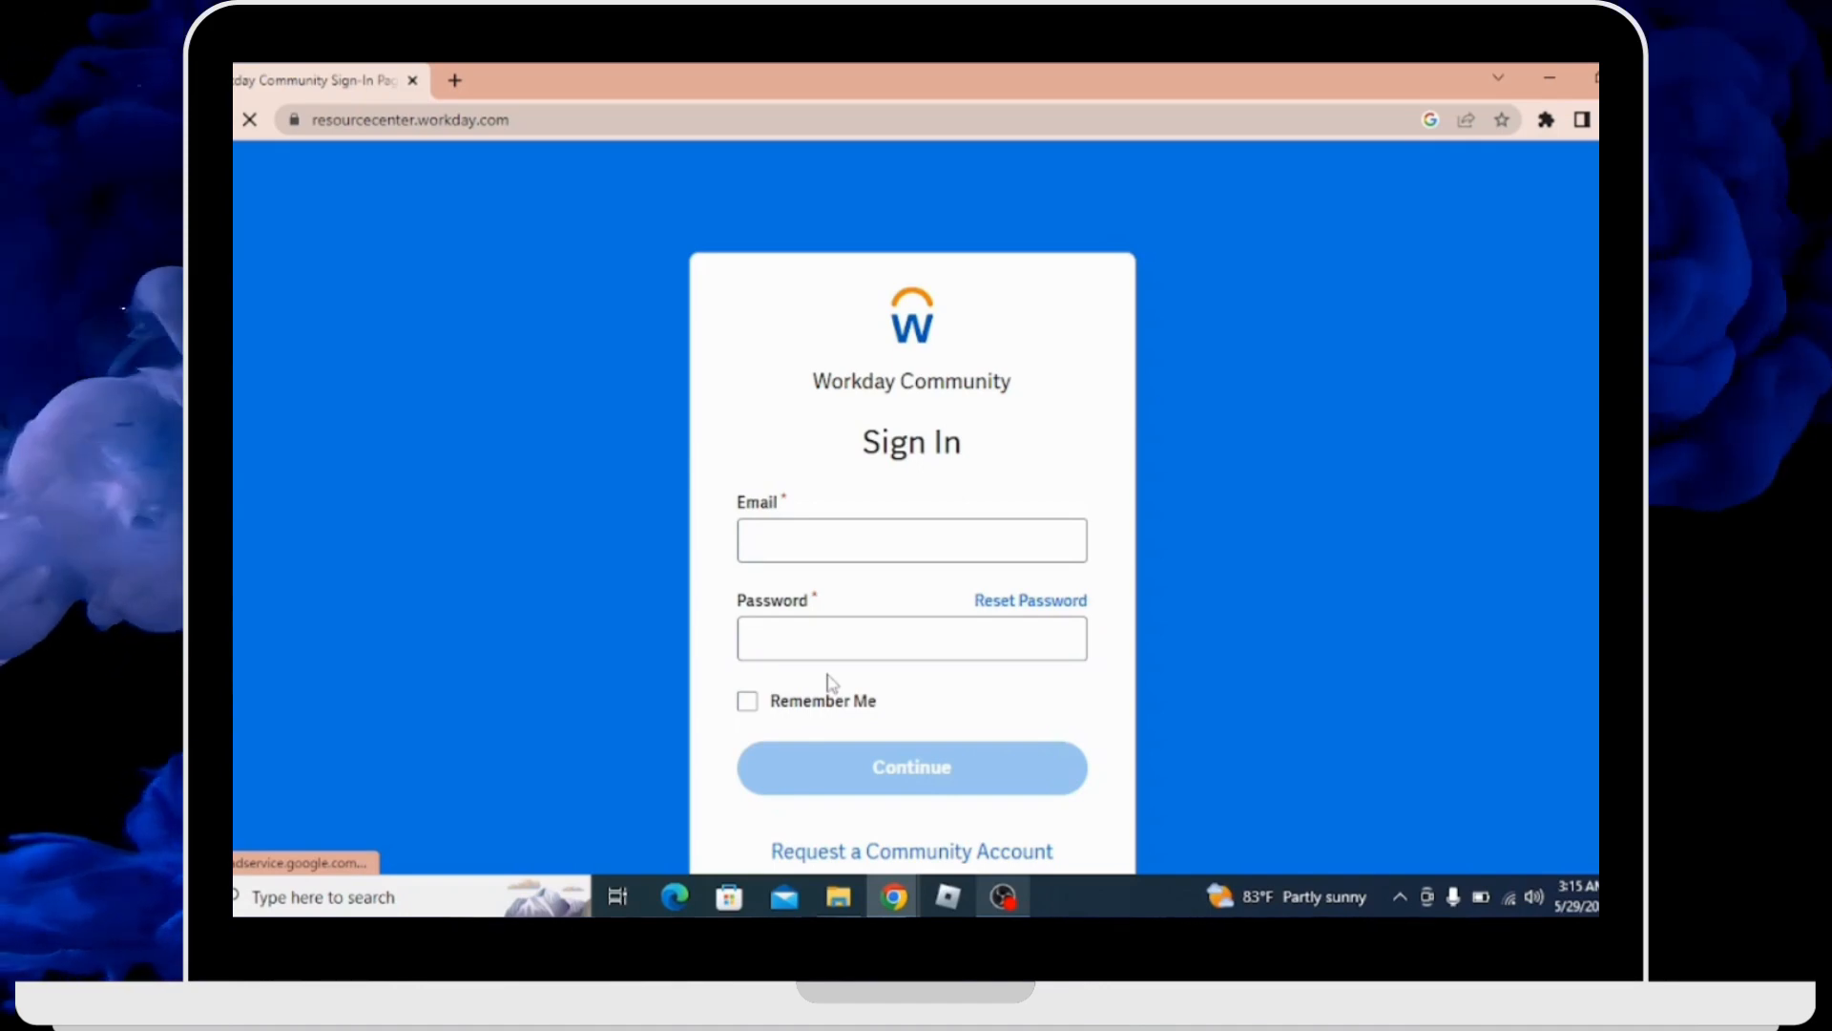
mouse_move(809, 714)
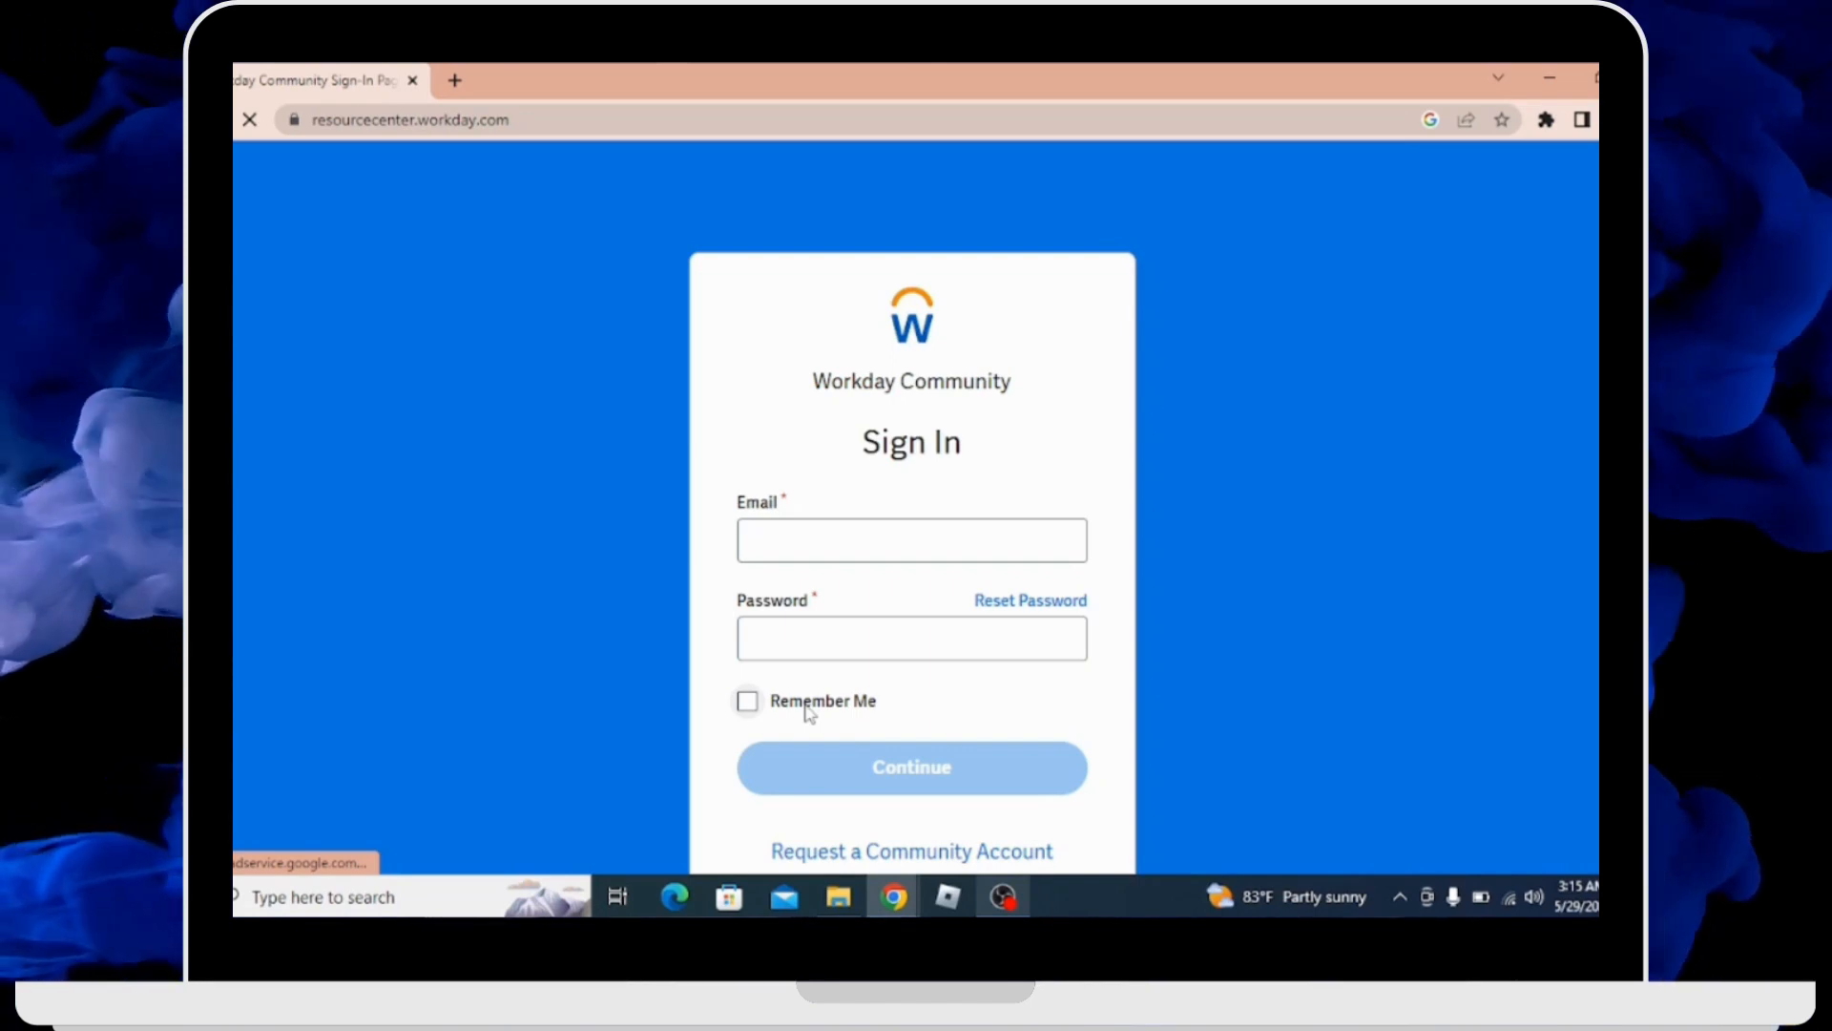
mouse_move(954, 783)
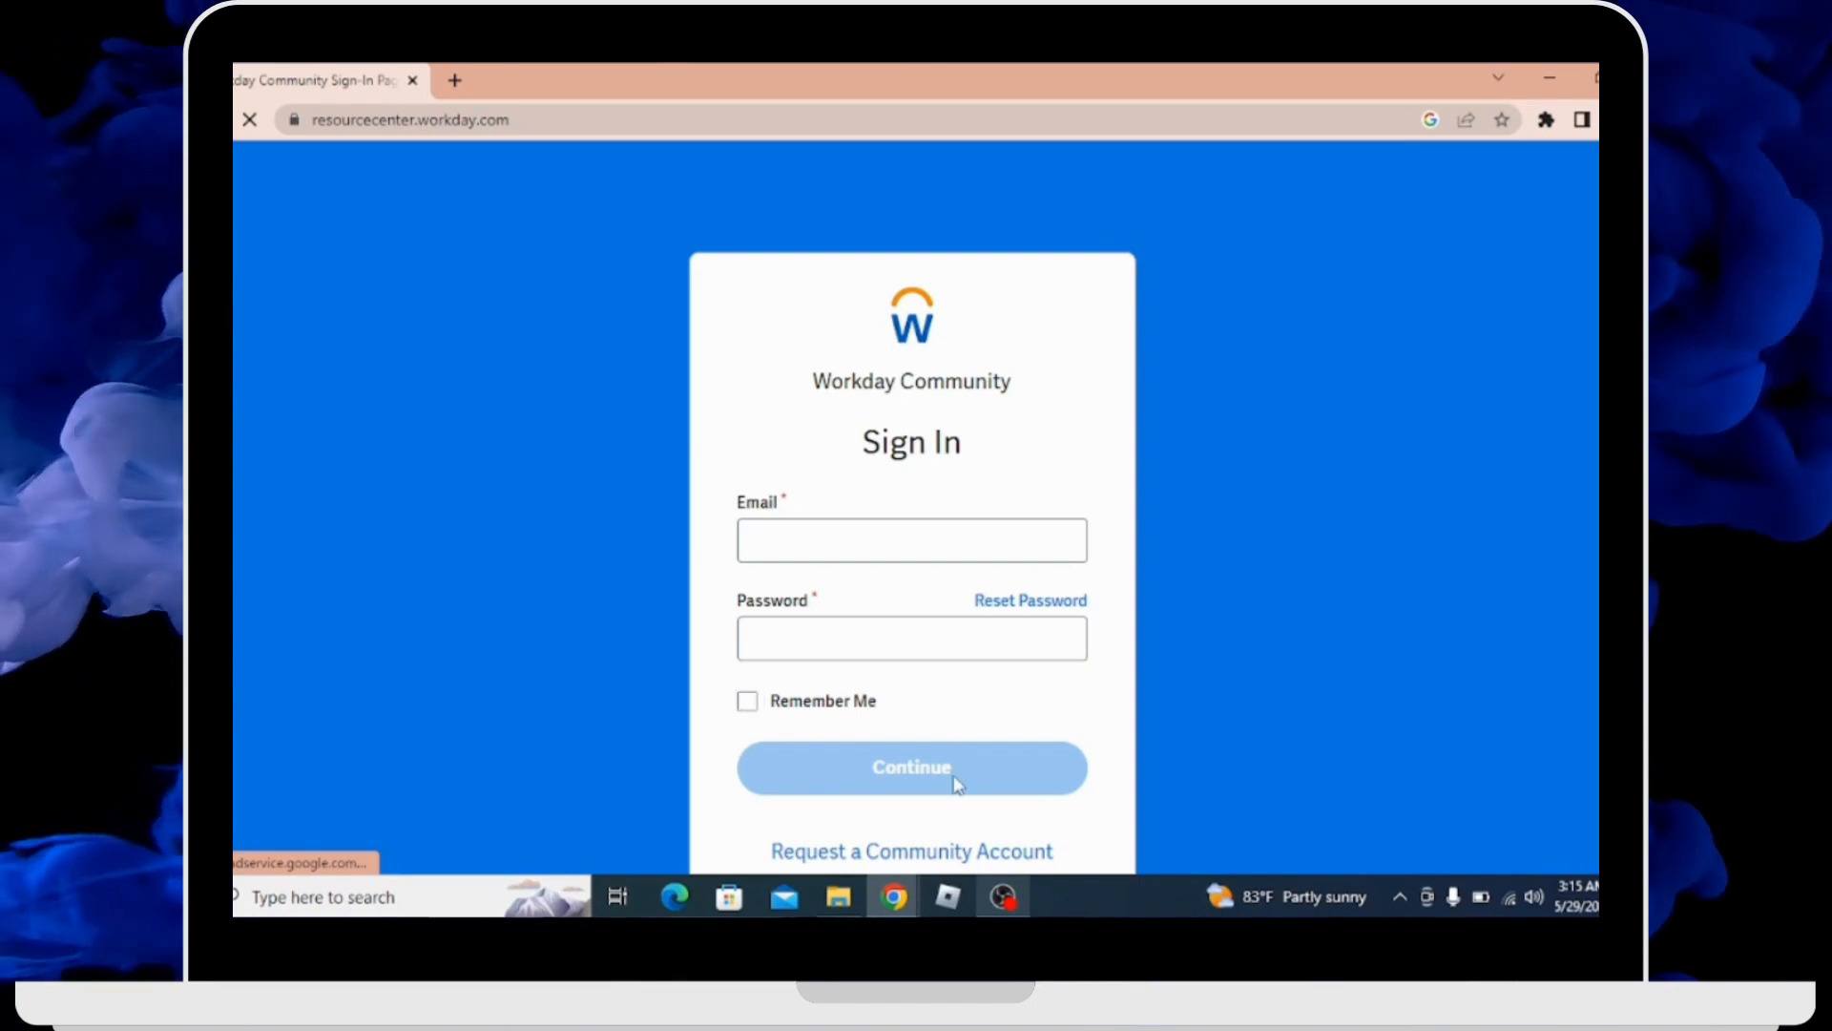